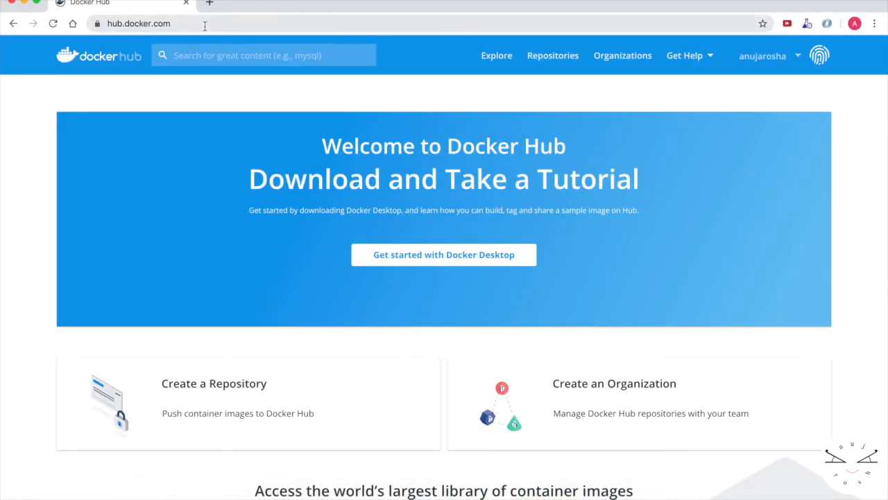
- On hub.docker.com, go to the account's My Content page and its Repositories list
left_click(139, 22)
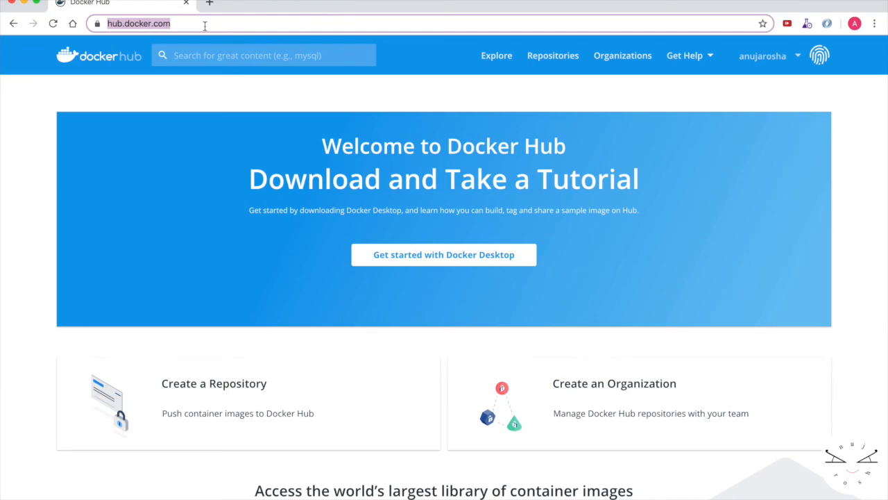
mouse_move(369, 105)
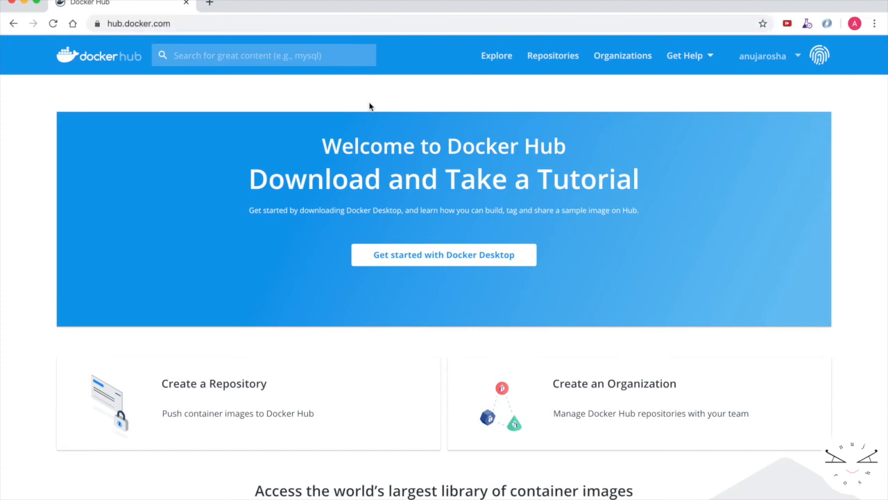
mouse_move(767, 153)
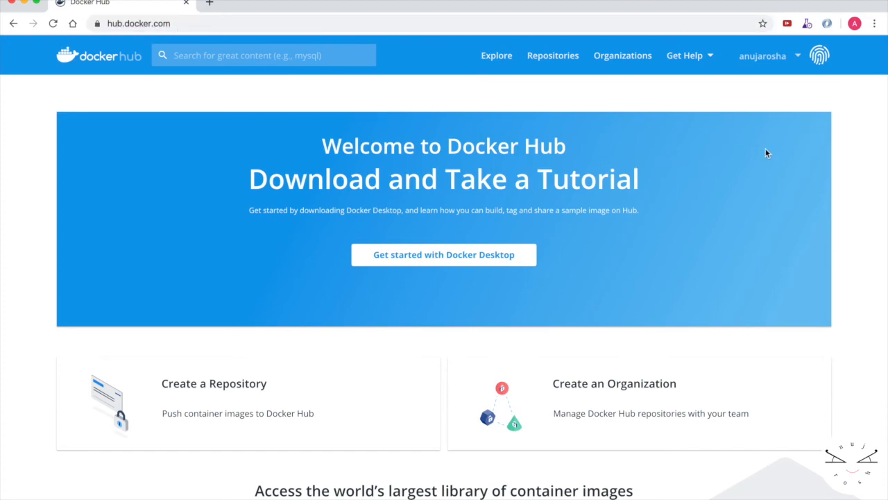
left_click(769, 56)
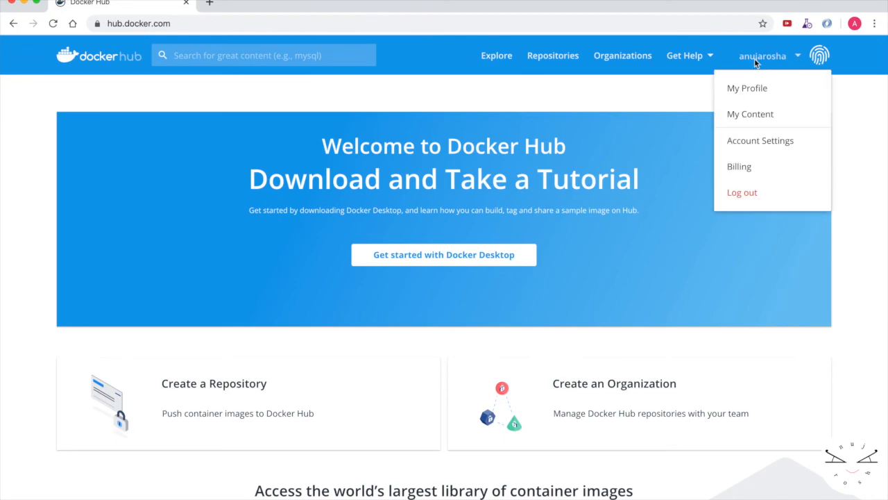
left_click(749, 114)
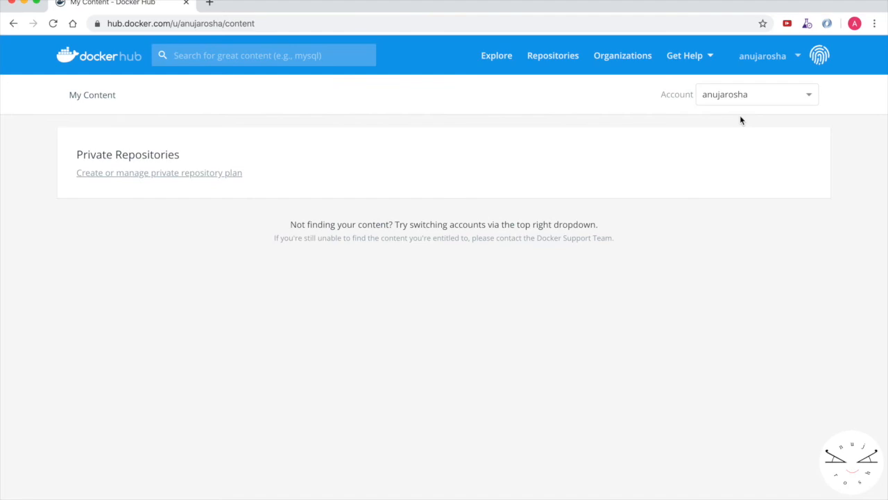
mouse_move(501, 72)
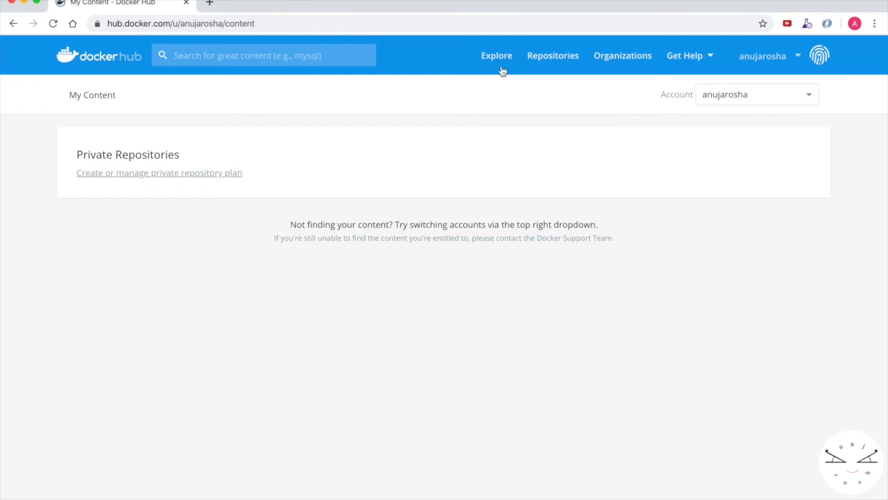
mouse_move(541, 59)
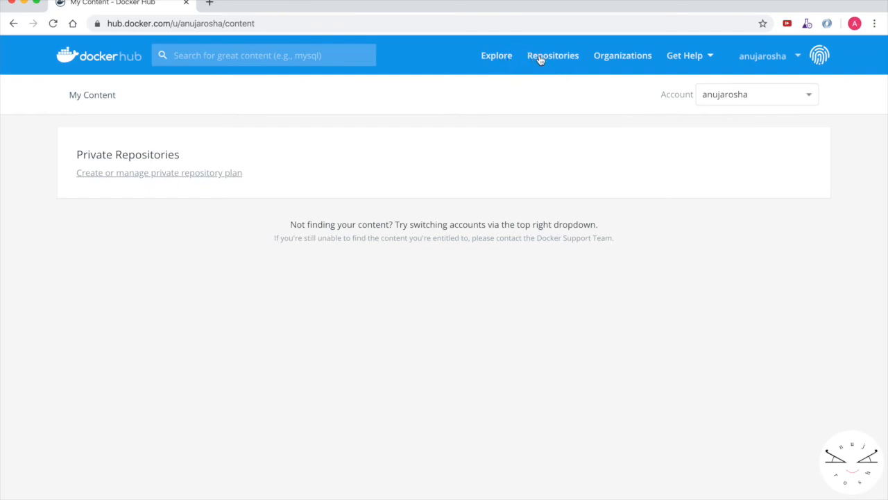
left_click(553, 56)
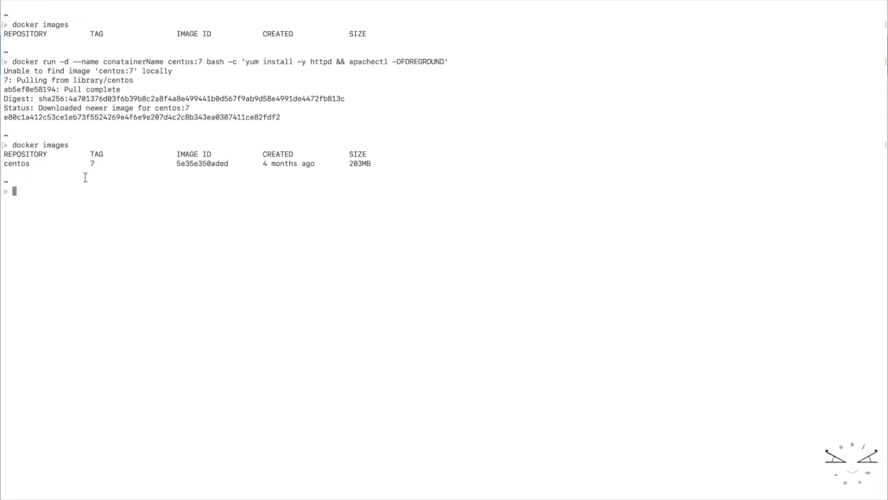
- List running containers with docker ps, then begin a docker exec command
type("docker ps")
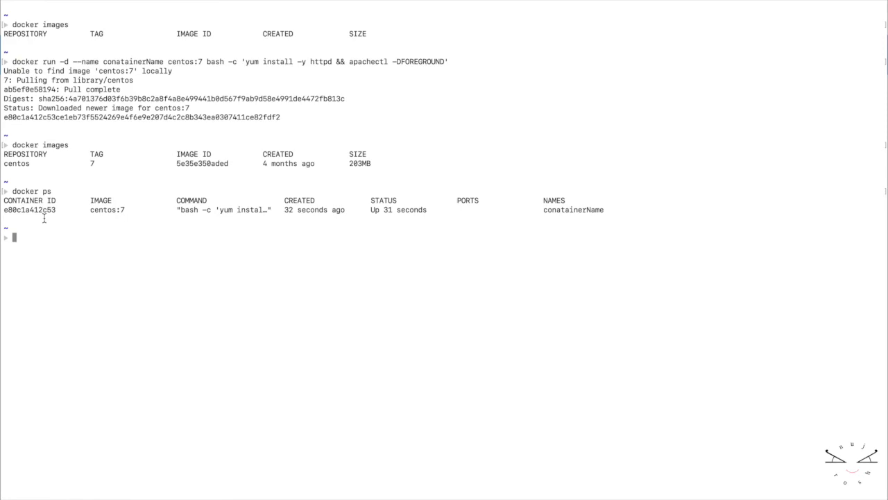
type("docker exec")
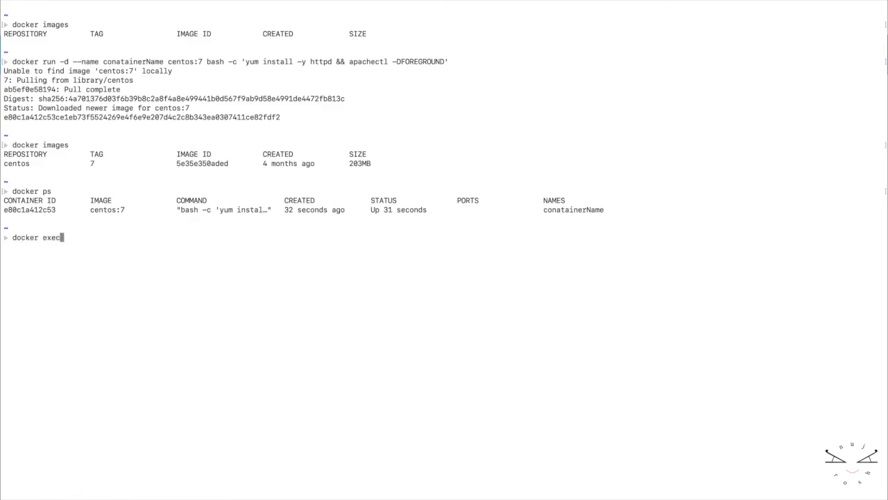
- Run docker exec -it e80c1a412c53 /bin/bash and list the container's root directory
type("-it e80c1a412c53 /bin/bash")
type("ls -l")
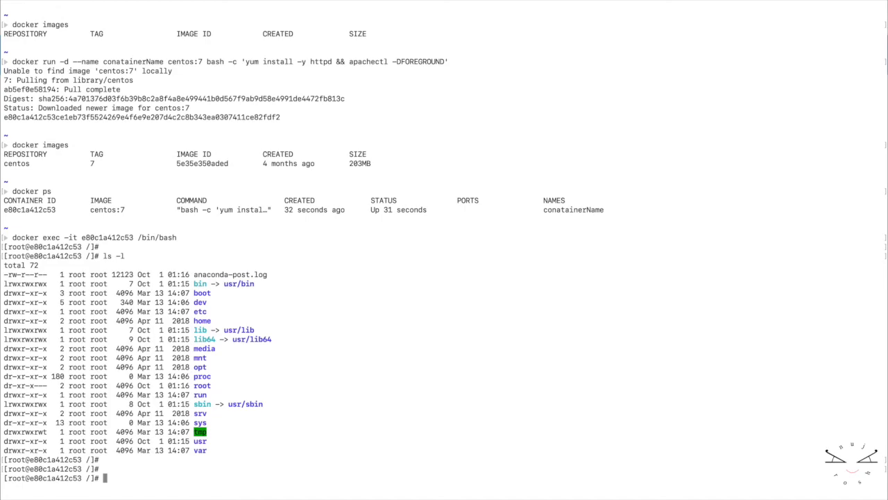
- Run java at the container prompt to check whether Java is installed
type("jav")
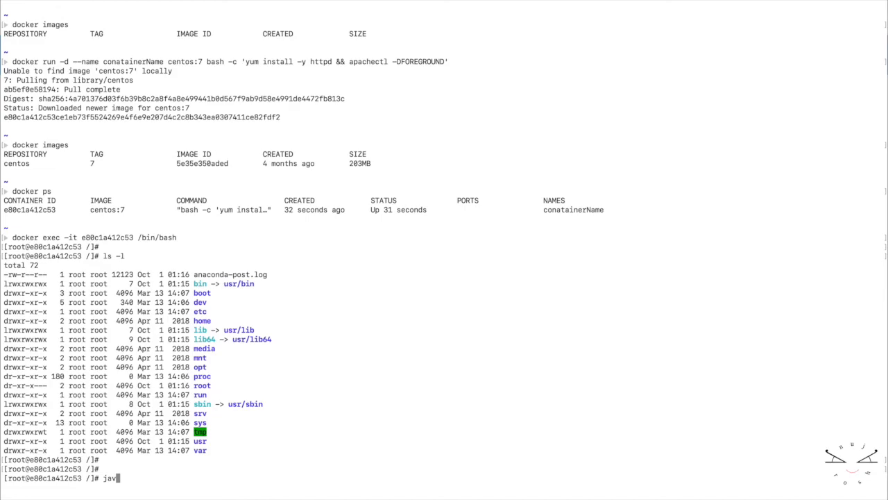
type("a")
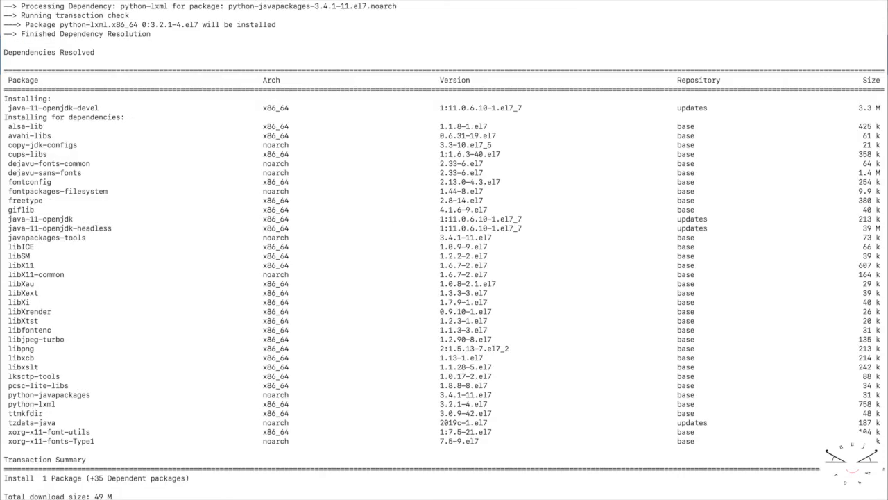
- Confirm the yum install of java-11-openjdk-devel with y, then enter update-alternatives --config java
type("y/d/N]: y")
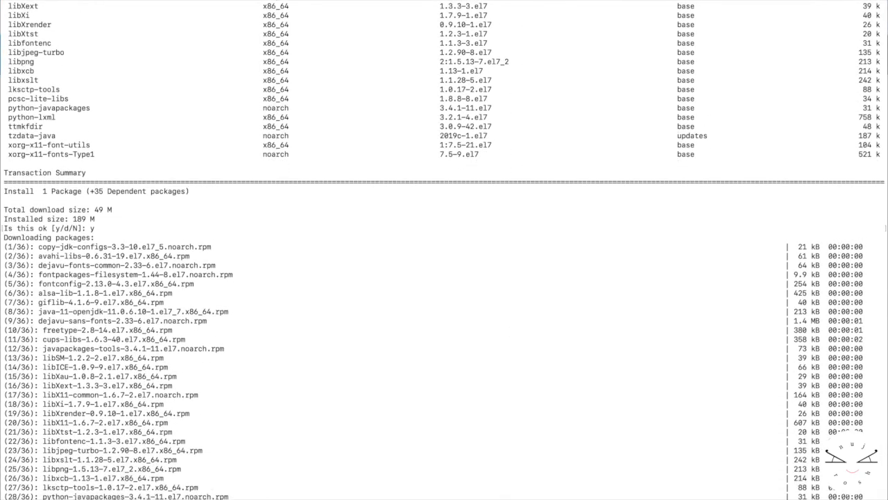
scroll("down", 3)
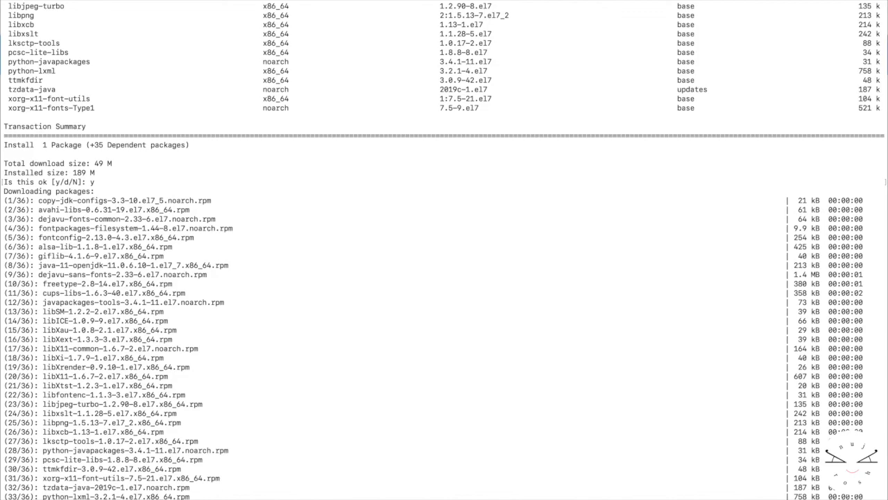
scroll("down", 3)
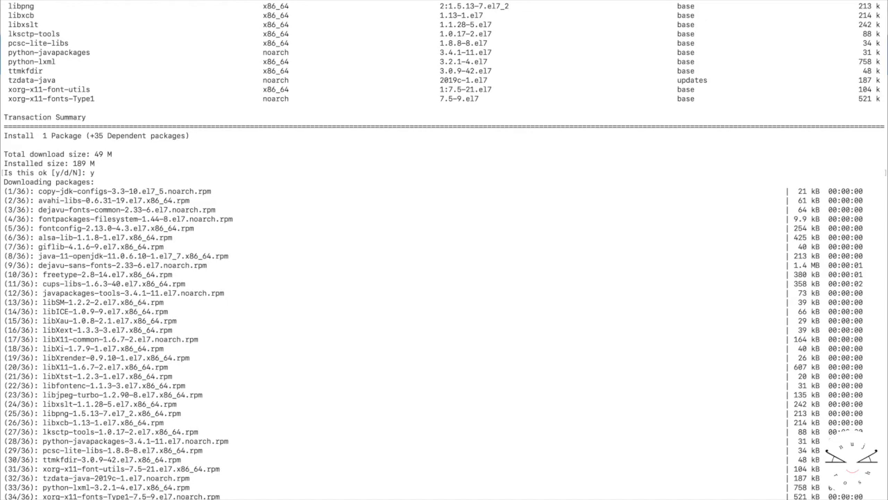
mouse_move(664, 186)
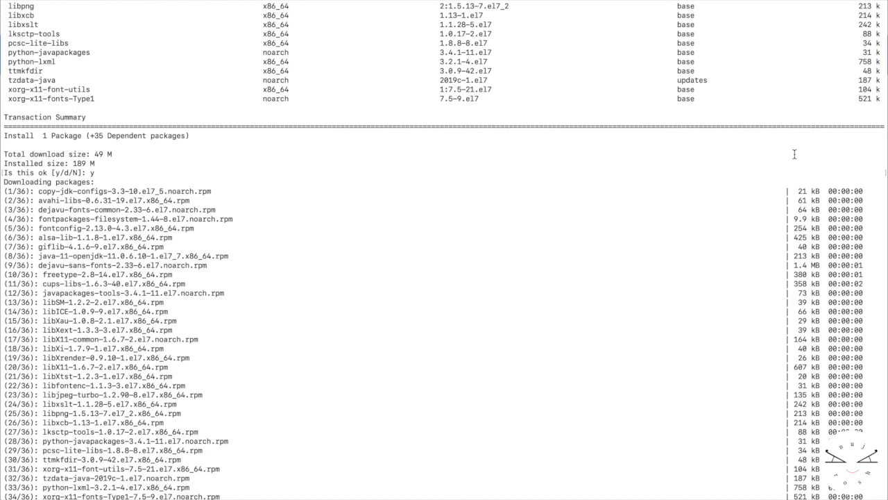
mouse_move(583, 62)
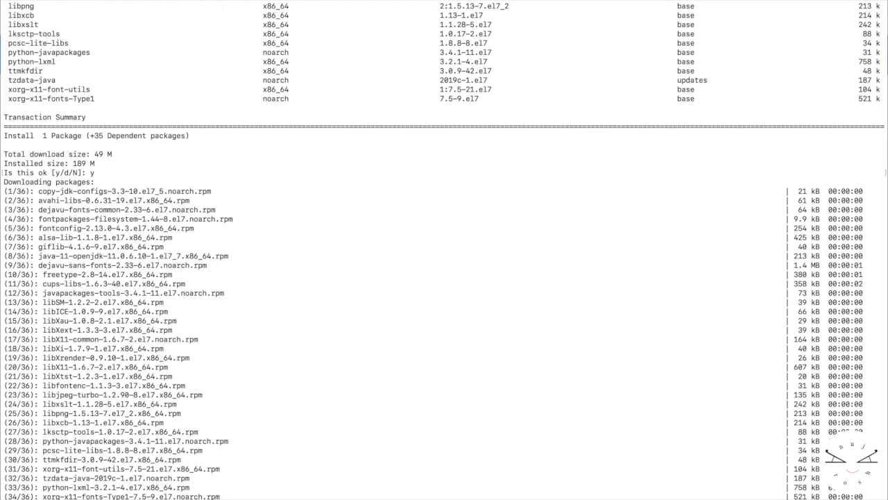
mouse_move(550, 69)
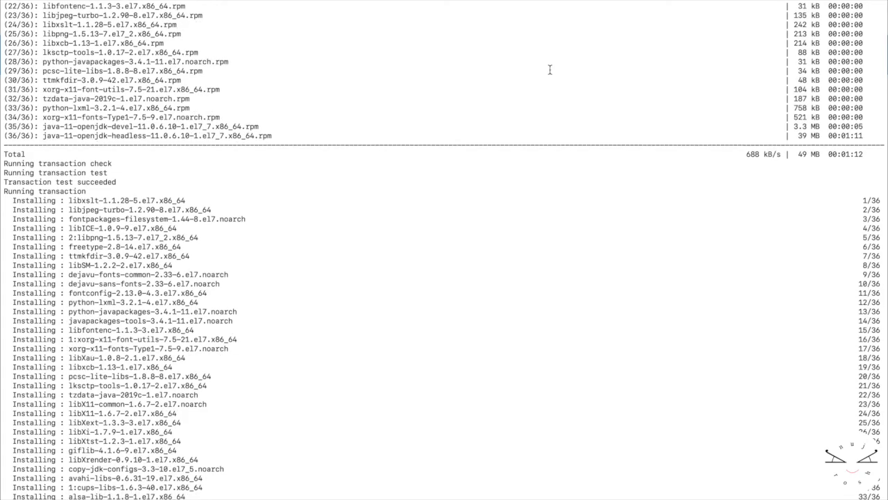
scroll("down", 3)
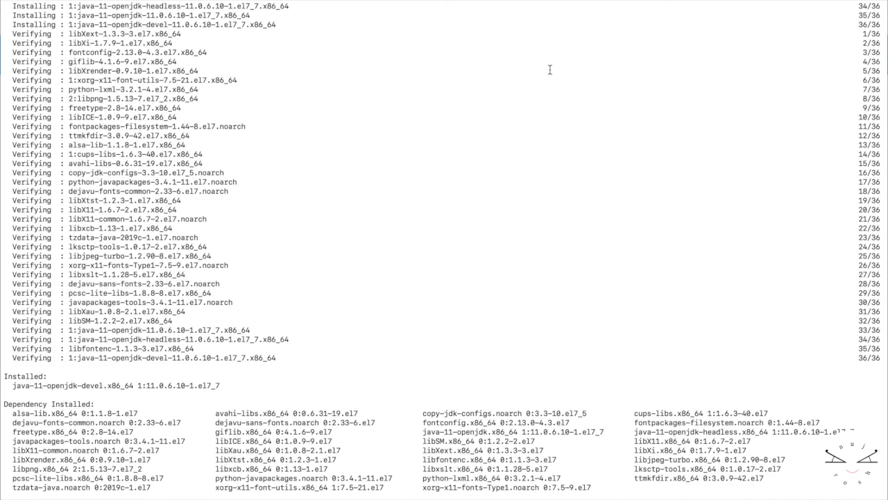
type("update-alternatives --config java")
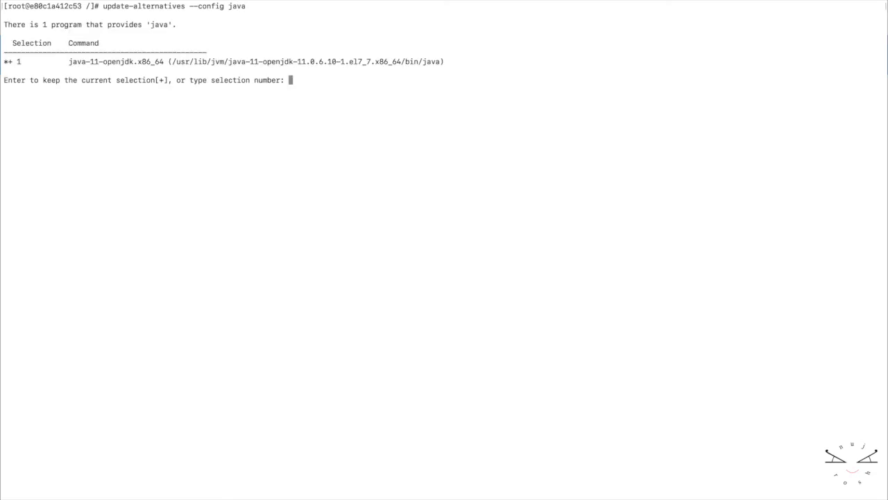
- Enter selection 1 to keep java-11-openjdk as the configured java alternative
type("1")
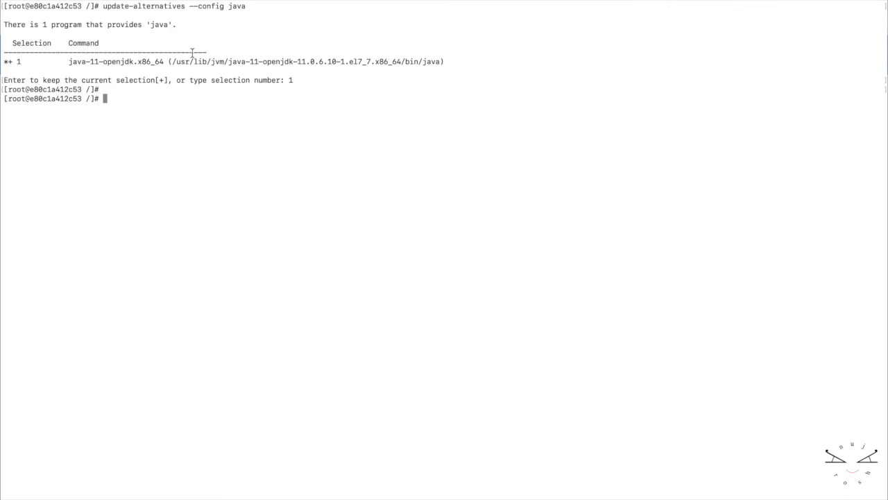
left_click_drag(175, 61, 349, 61)
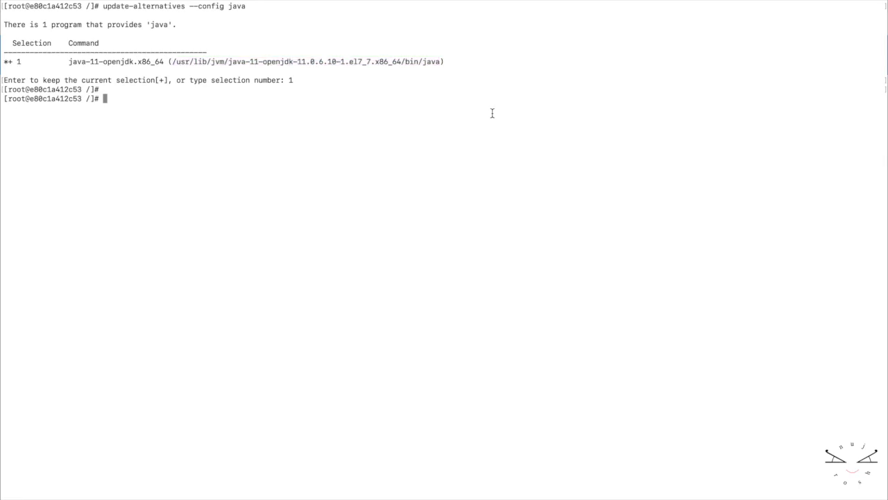
- Find vim missing, then install it with yum install vim
type("vi")
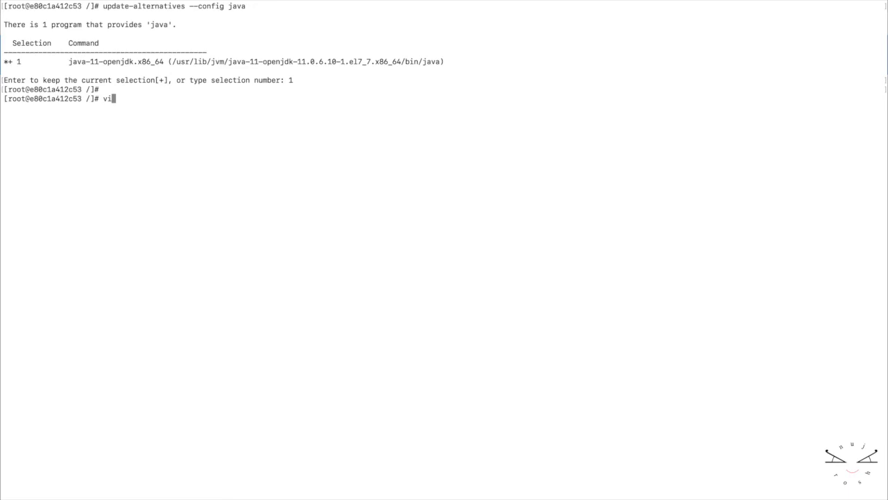
type("m")
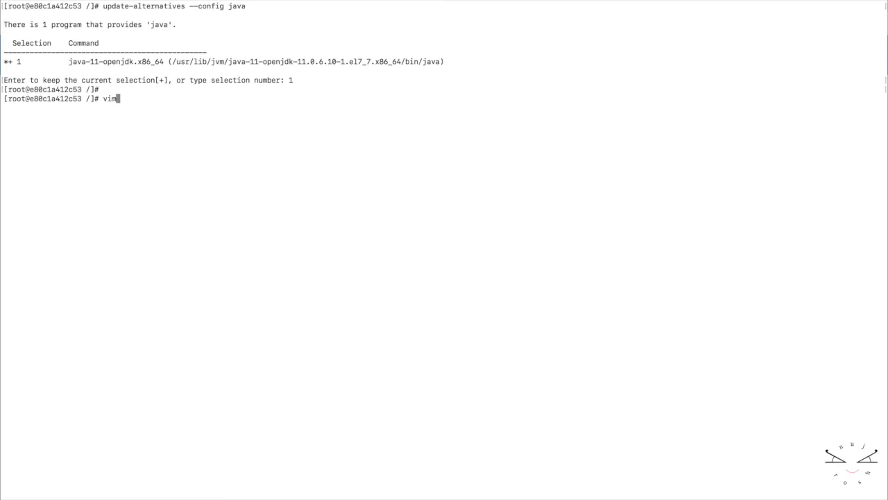
key("Backspace")
type("yu")
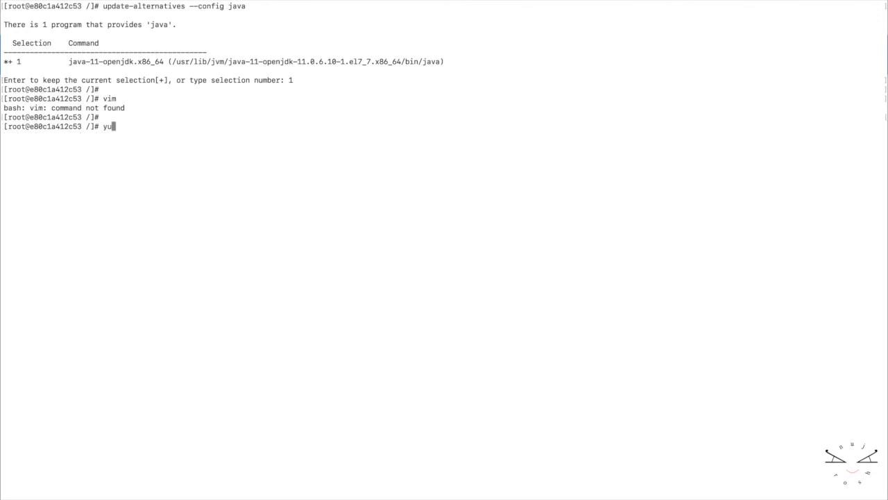
type("m install")
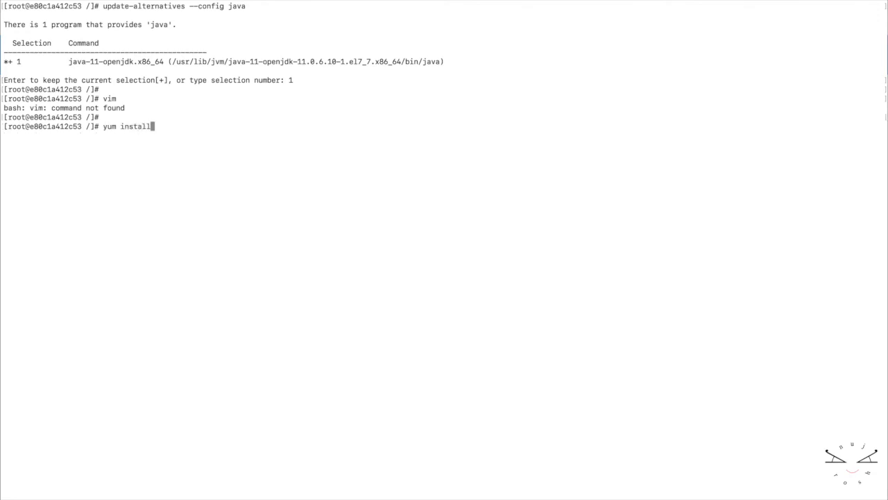
type("vim")
type("y")
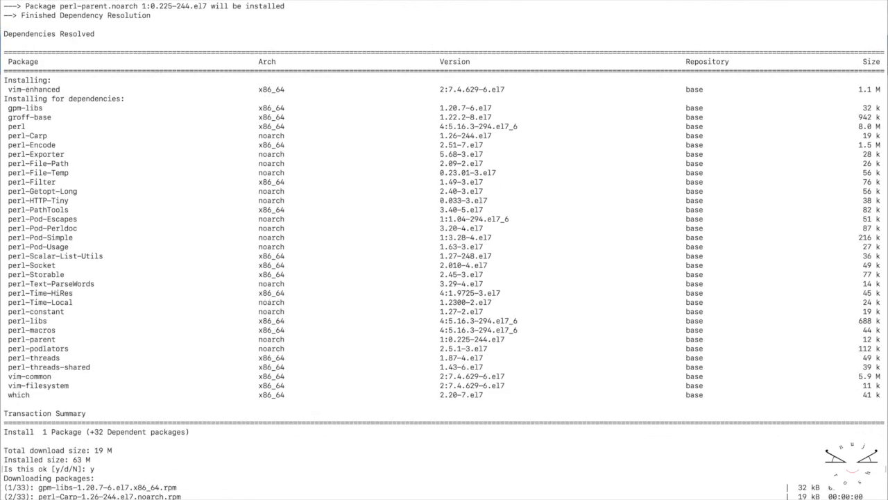
scroll("down", 3)
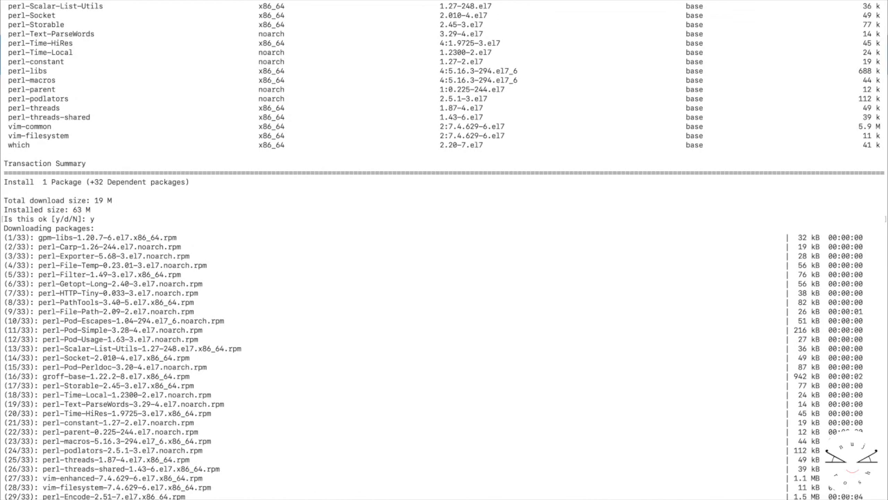
scroll("down", 3)
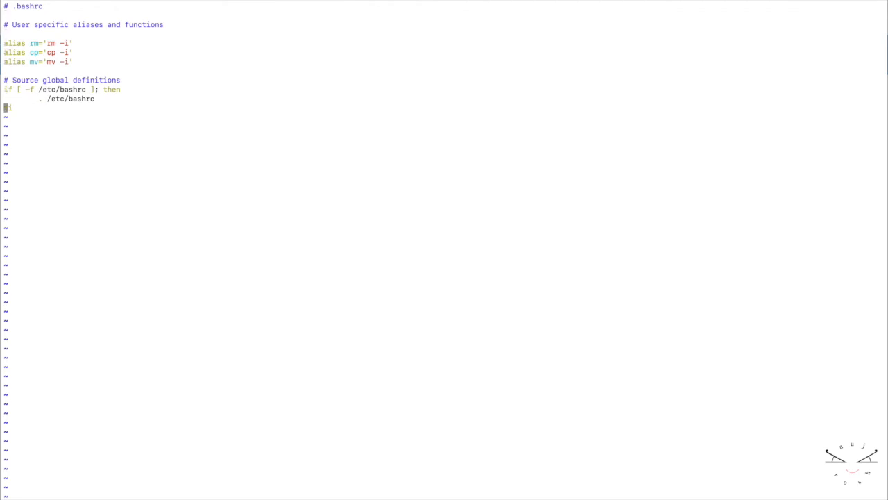
- Add JAVA_HOME="/usr/lib/jvm/java-11-openjdk-11.0.6.10-1.el7_7.x86_64/bin/java" to .bashrc and save it
type("fi")
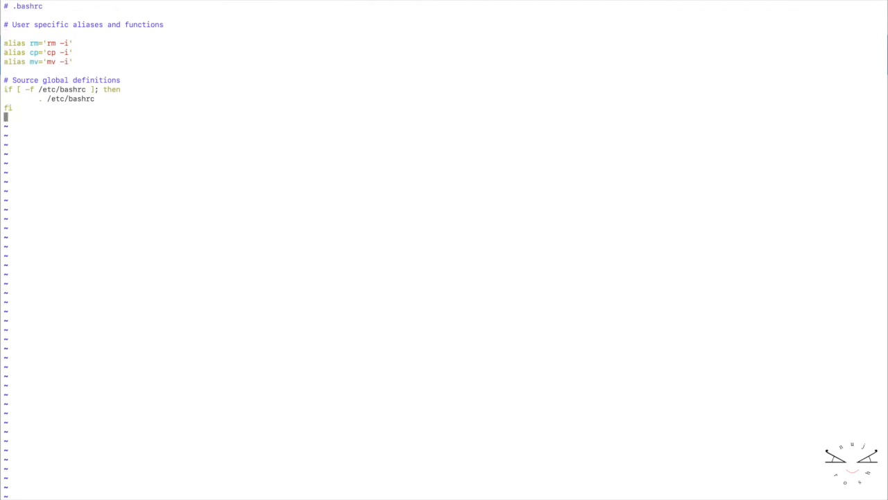
type("JAVA_")
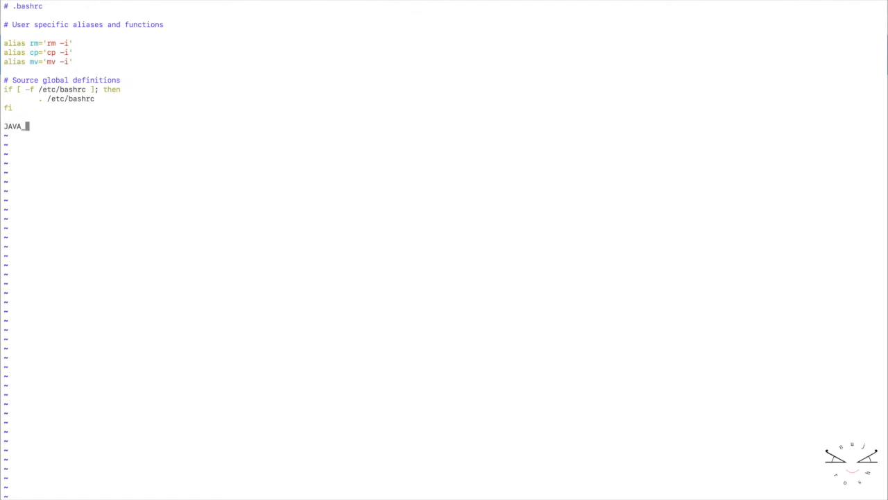
type("HOME=")
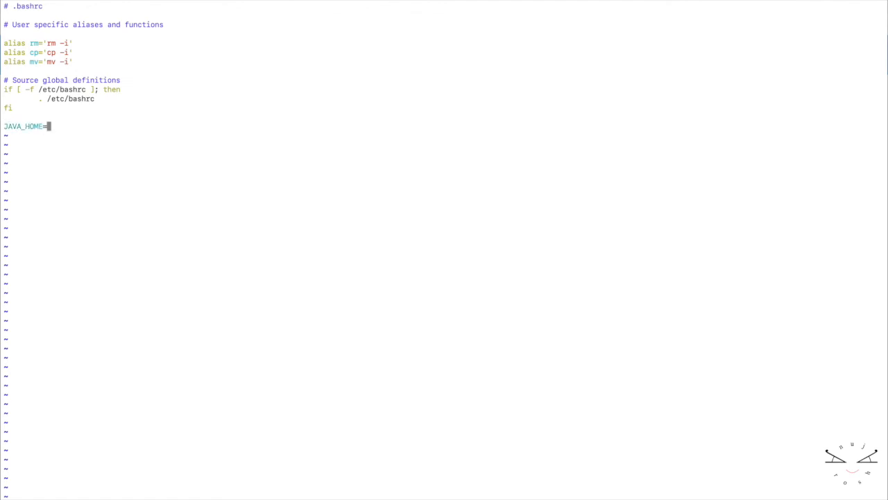
type("\"/usr/lib/jvm/java-11-openjdk-11.0.6.10-1.el7_7.x86_64/bin/java\"")
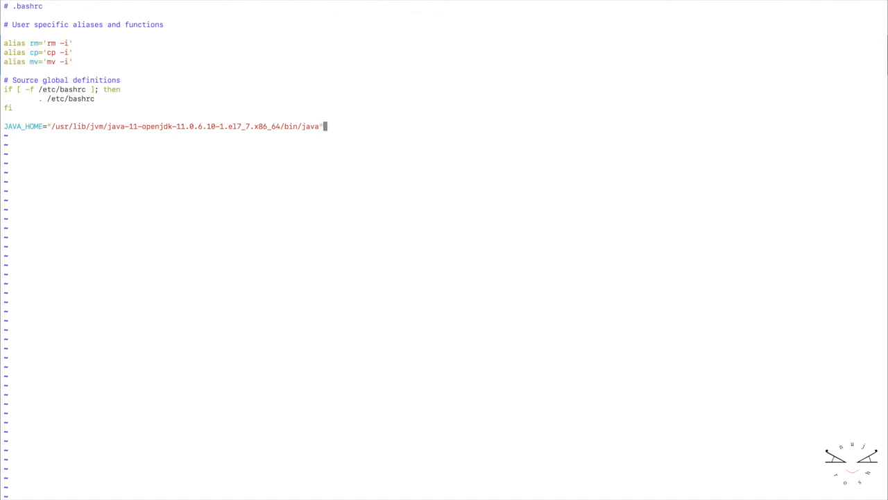
key("Backspace")
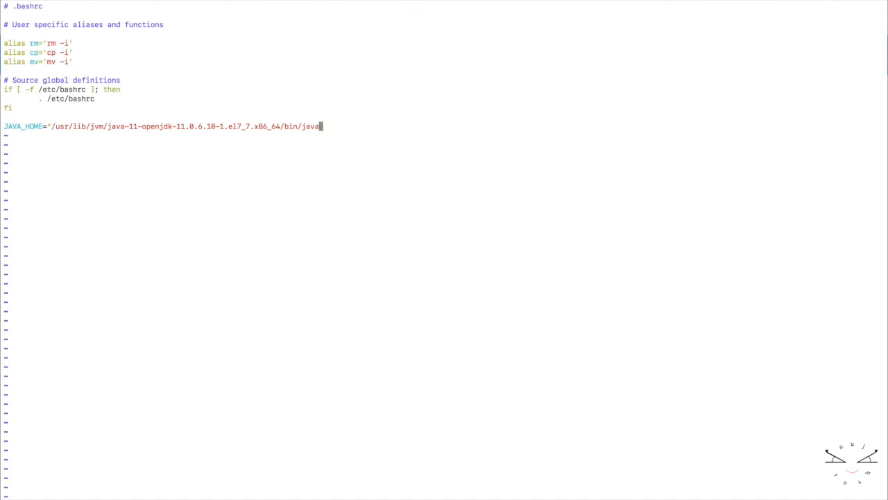
type("\"")
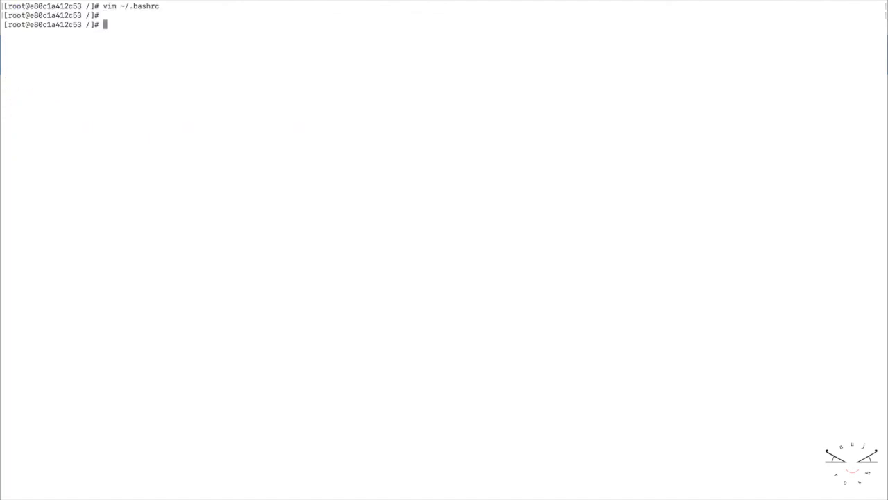
- Reload the shell configuration with source ~/.bashrc
type("source ~/.bashrc")
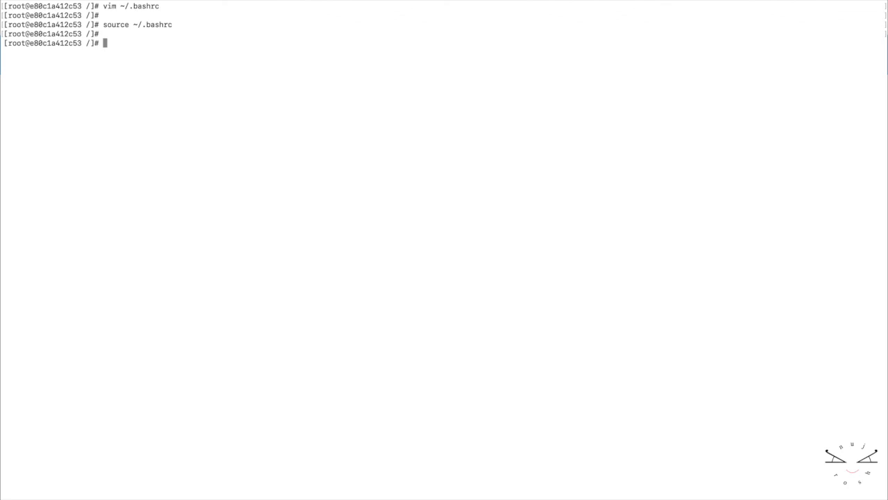
- Verify java --version reports OpenJDK 11.0.6, then exit the container shell
type("java")
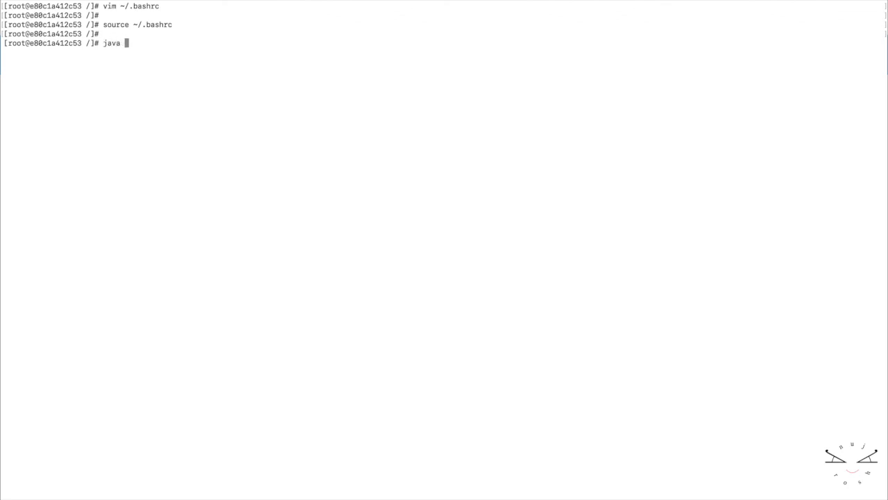
type("--version")
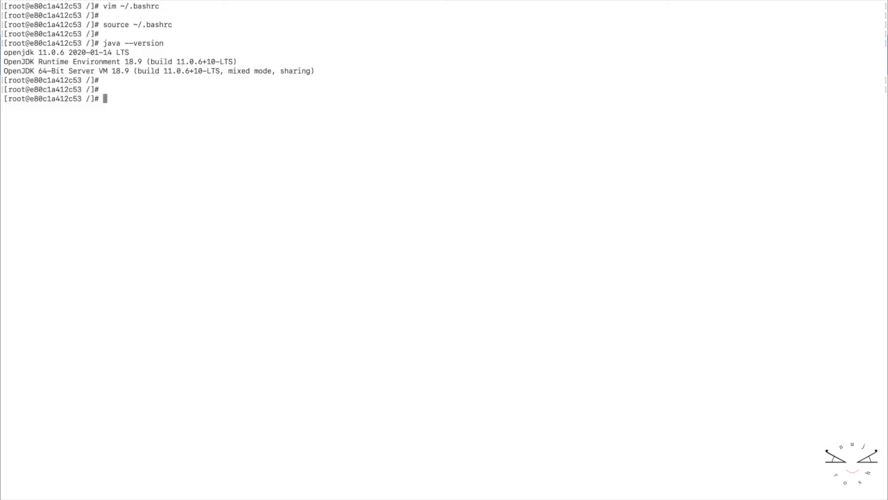
type("exit")
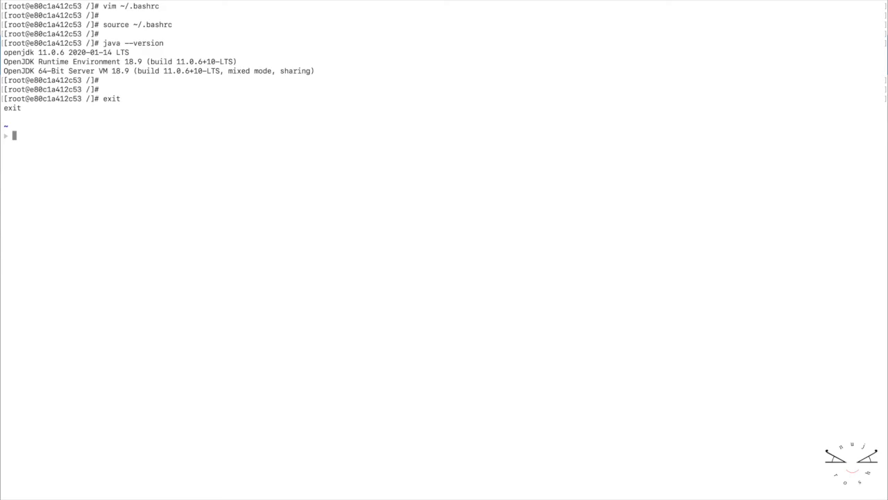
- Draft docker commit -m "JAVA enabled CentOS 7" -a "AnujAroshA" at the host prompt without running it
type("docker")
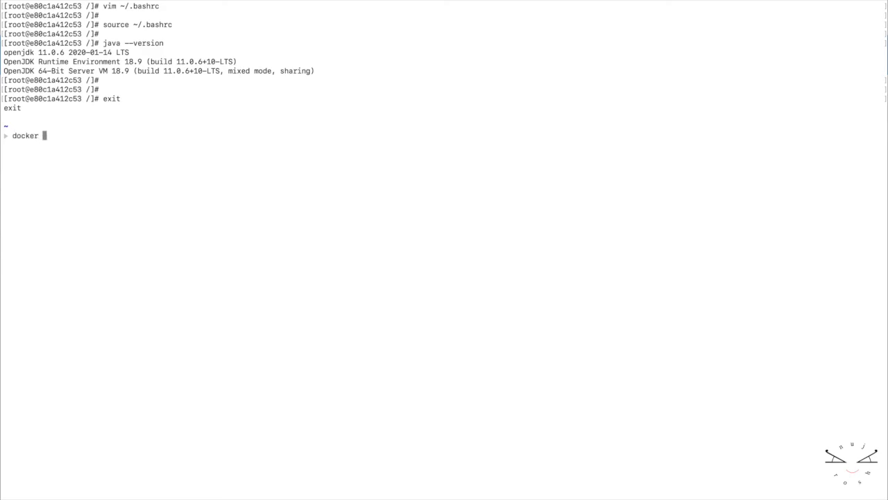
type("commit")
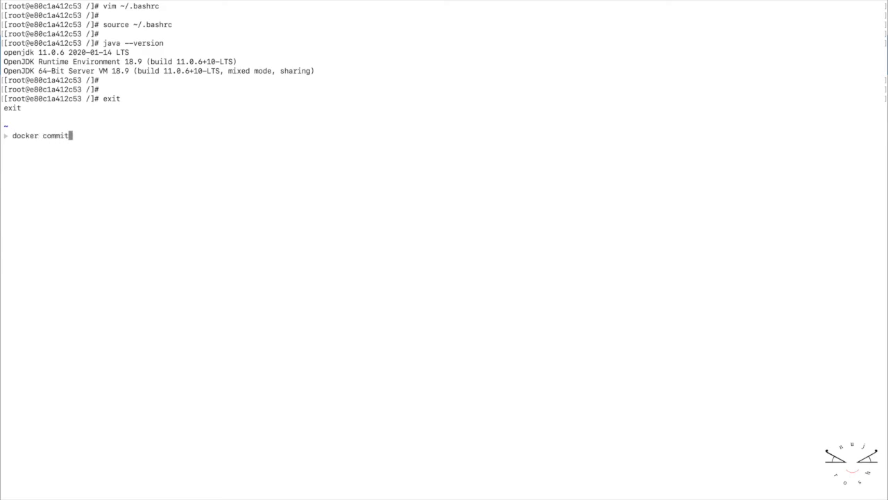
type("-m")
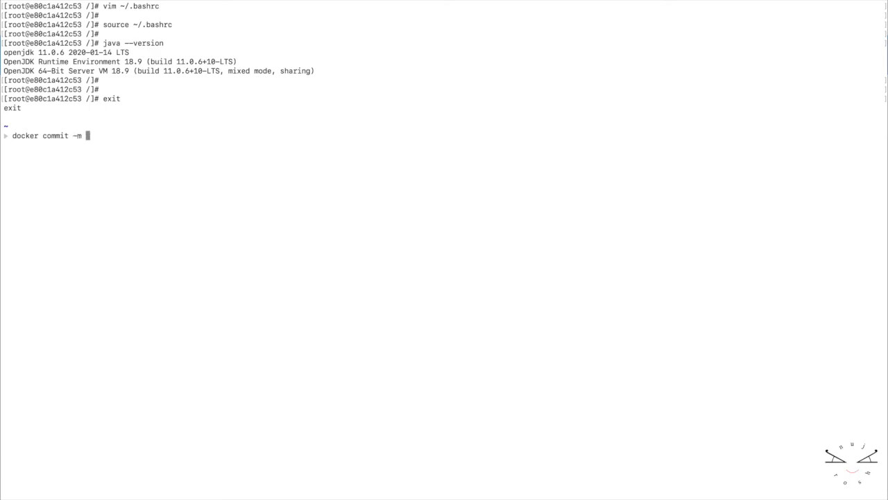
type("\"")
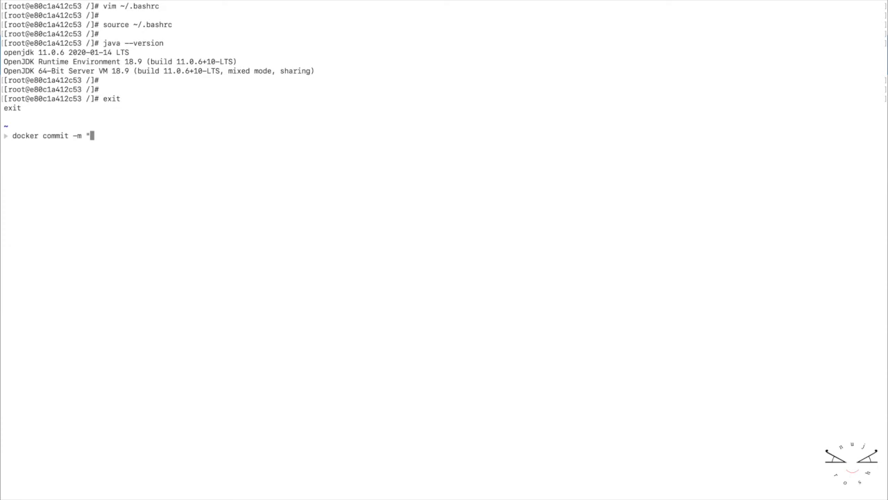
type("JAVA enabled CentOS 7\" -")
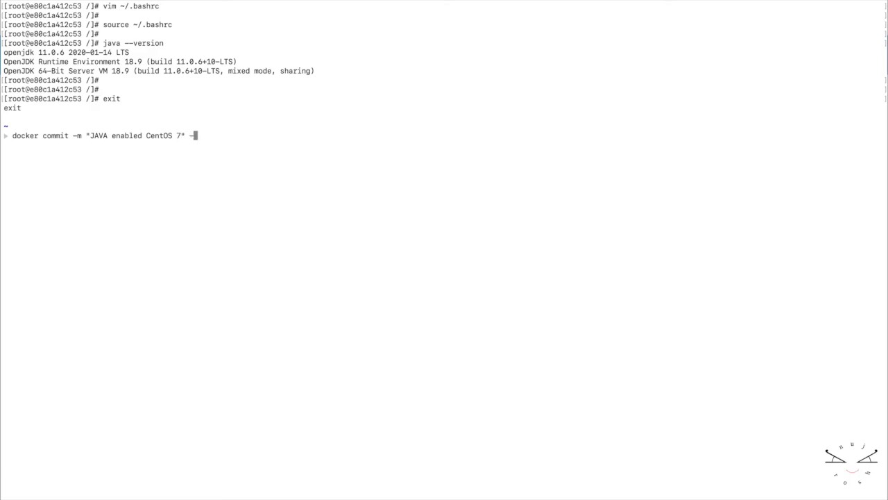
type("a")
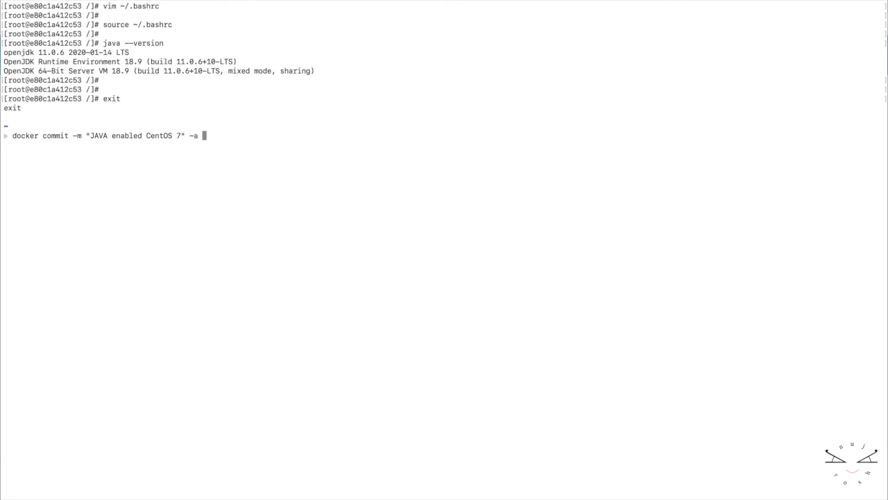
type("AnujAroshA\"")
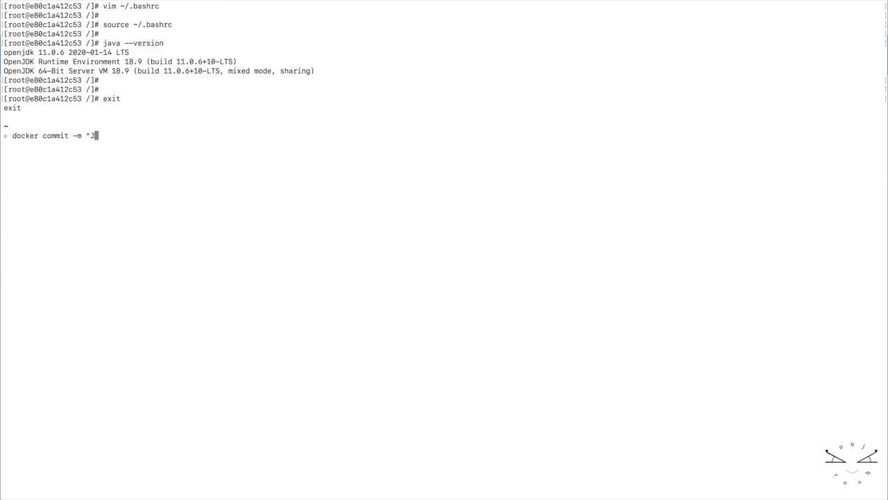
- Discard the half-written commit with Ctrl+C and list running containers with docker ps
key("ctrl+c")
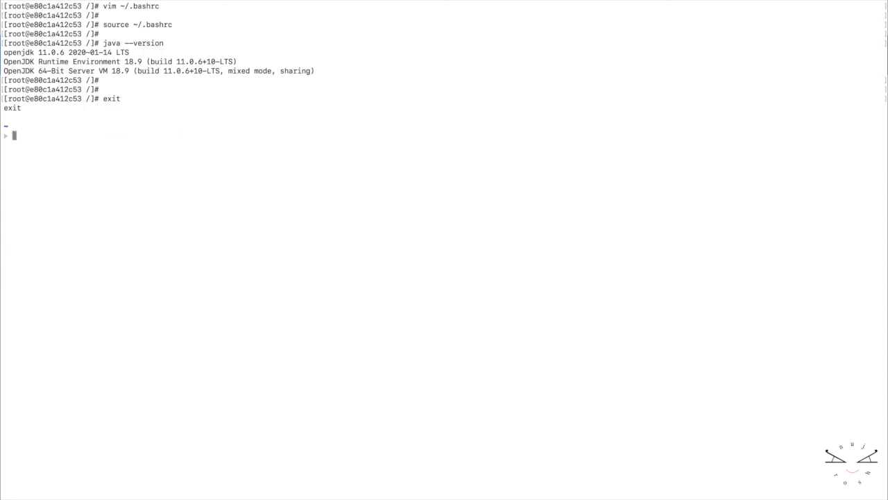
type("docker ps")
type("docker commit -m \"JAVA enabled CentOS 7")
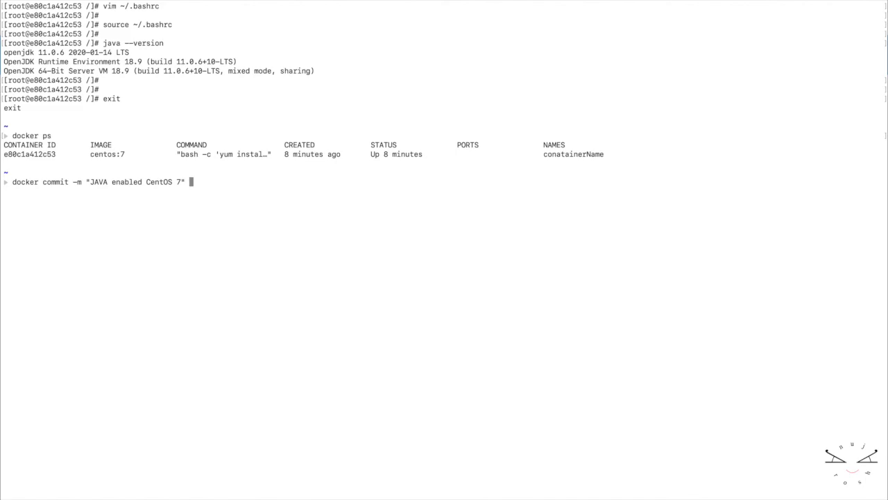
- Complete the commit with author "AnujAroshA", source conatainerName and target image cent-java:v1
type("-a \"AnujAroshA\" conatainerName")
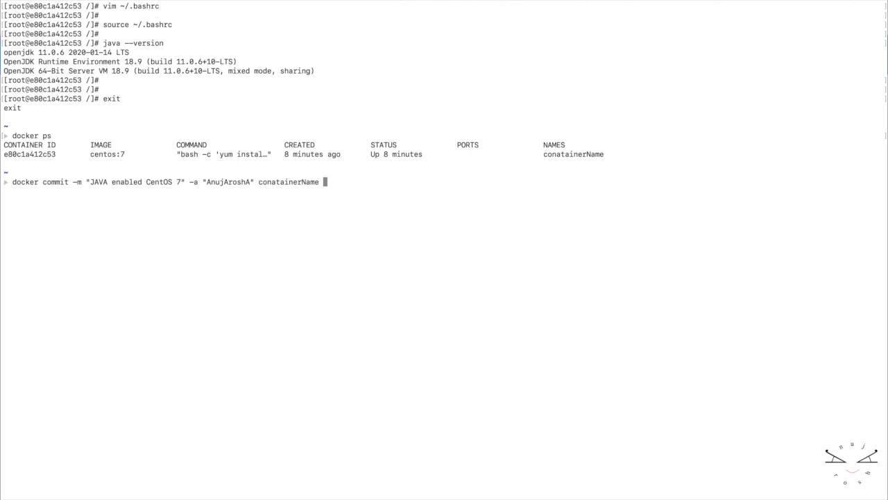
mouse_move(499, 486)
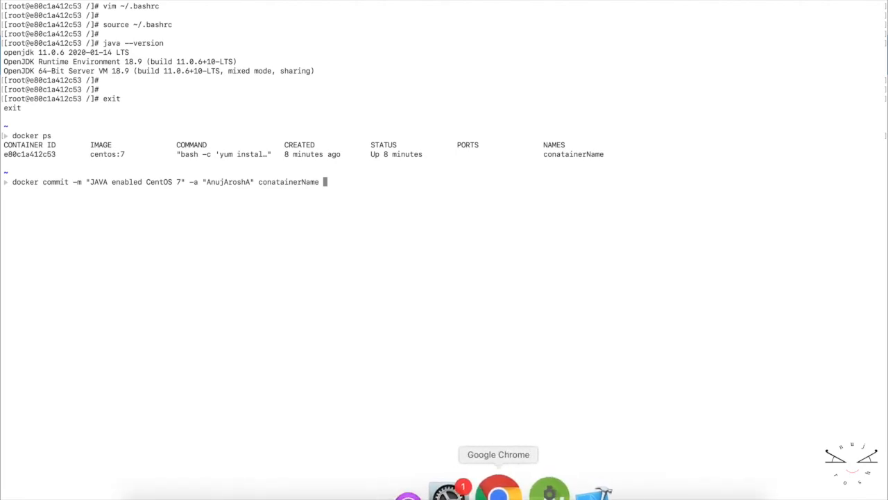
left_click(499, 486)
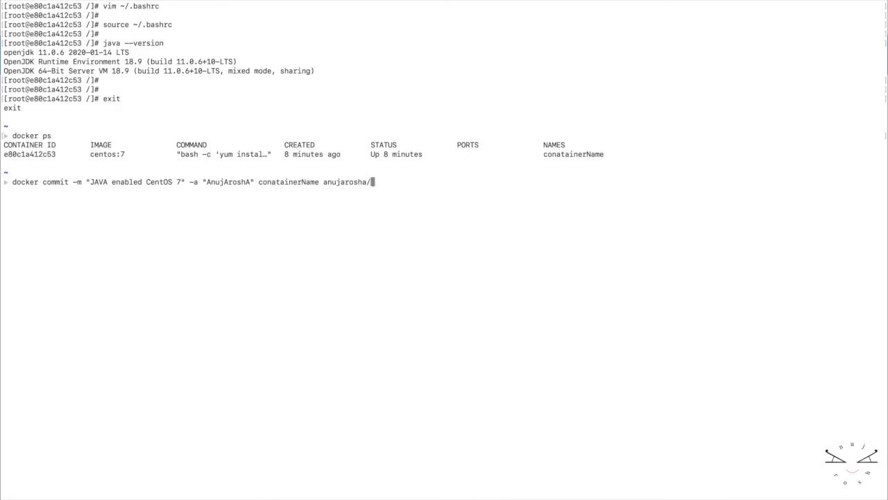
type("cent-java:v")
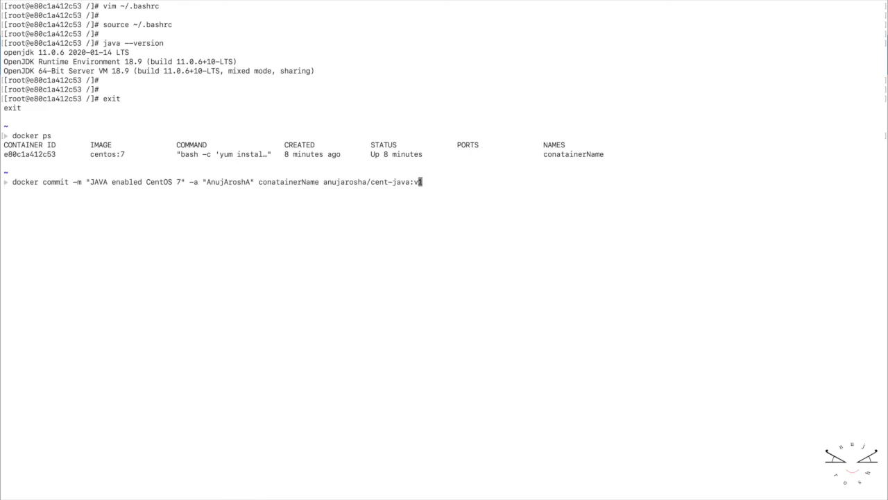
type("1")
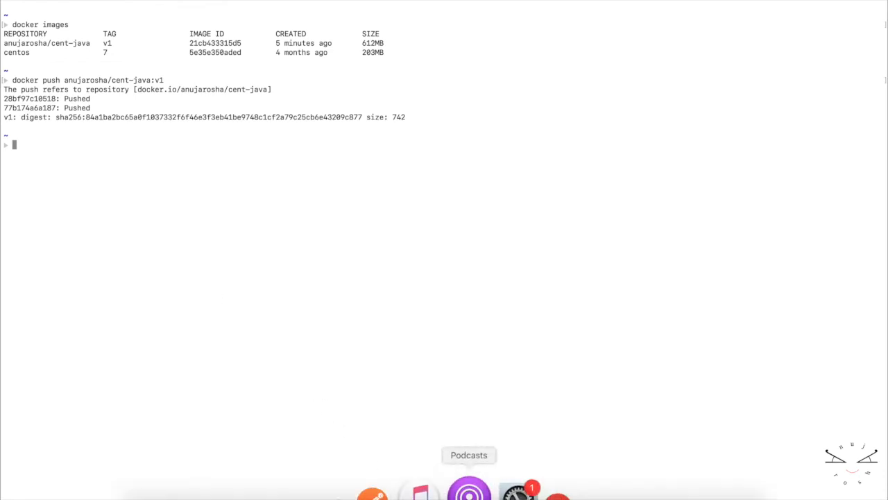
- Bring up the anujarosha Docker Hub profile and its Repositories list showing cent-java
left_click(508, 486)
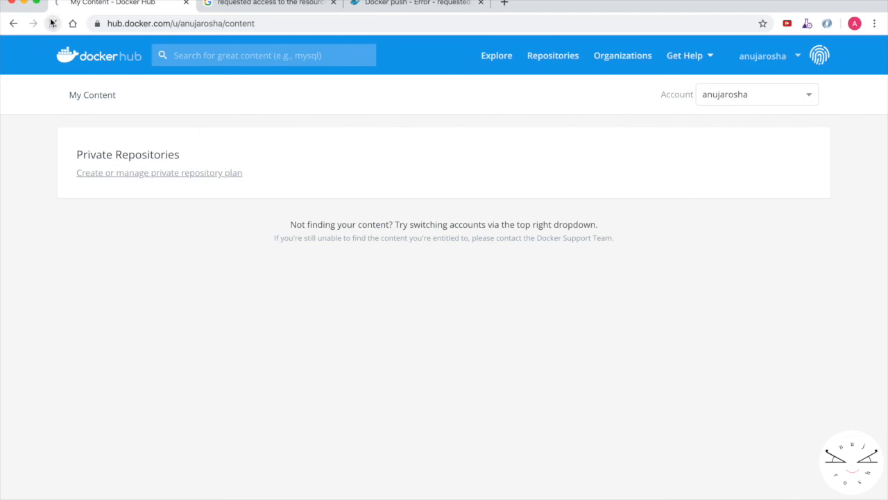
left_click(53, 22)
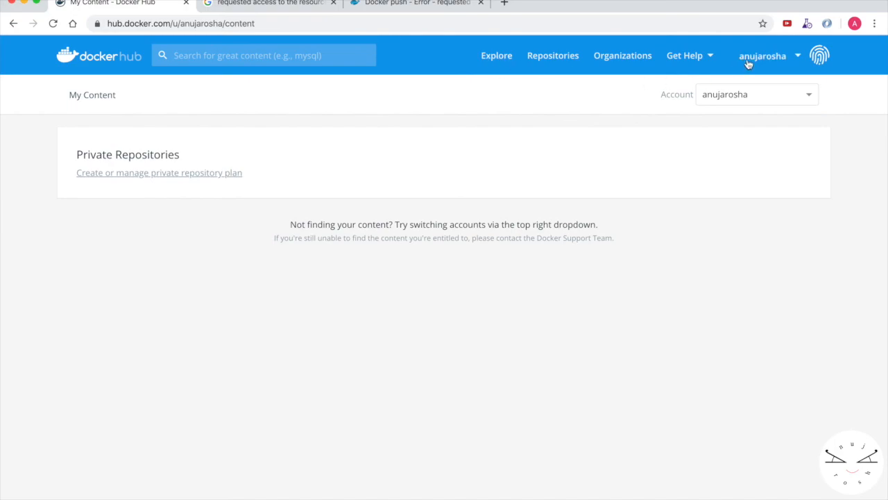
left_click(764, 56)
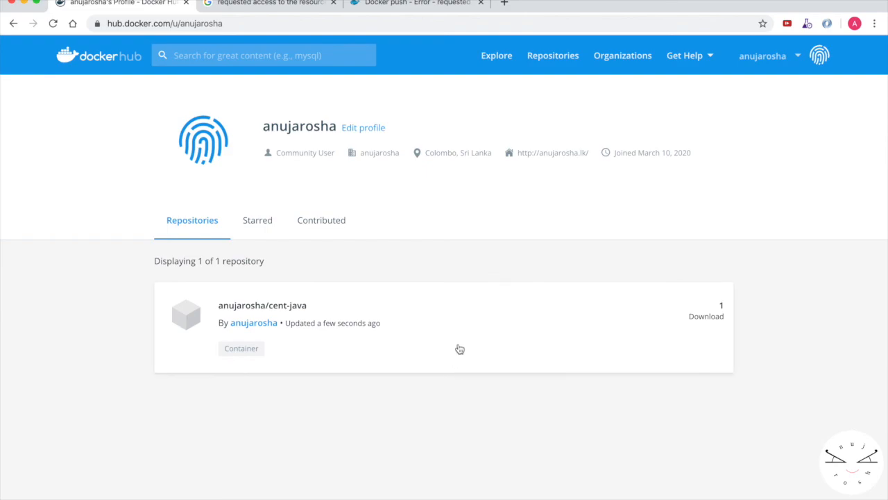
mouse_move(400, 290)
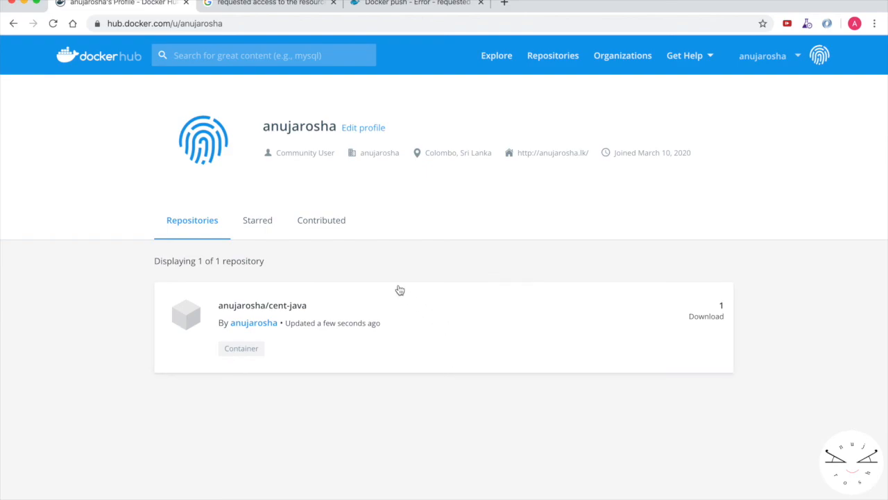
mouse_move(344, 364)
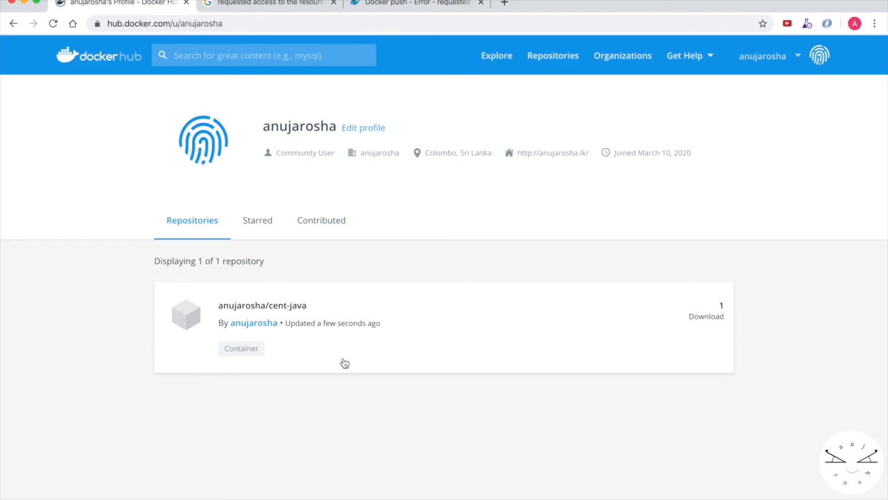
mouse_move(305, 339)
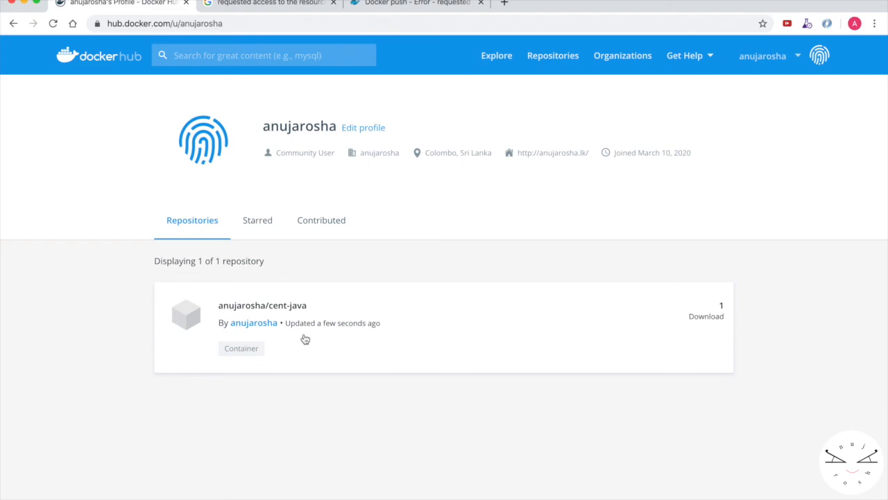
- Inspect the cent-java repository's Tags for v1, then return to its Overview
left_click(263, 305)
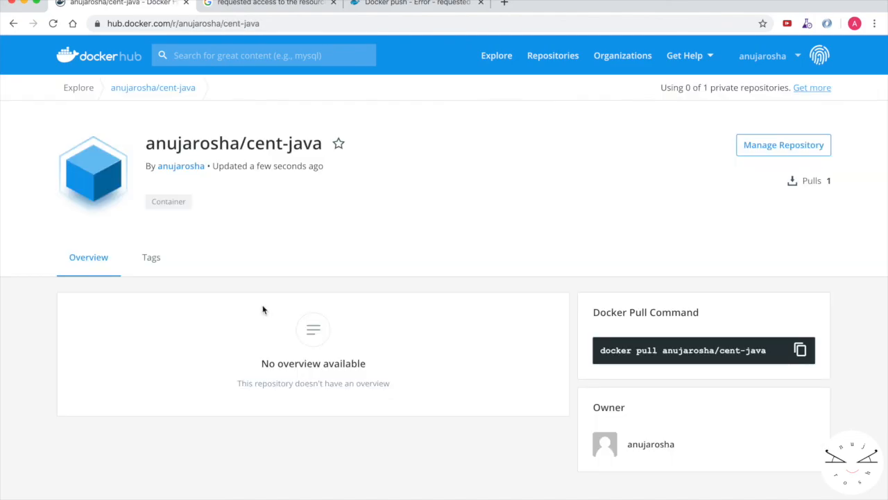
mouse_move(151, 257)
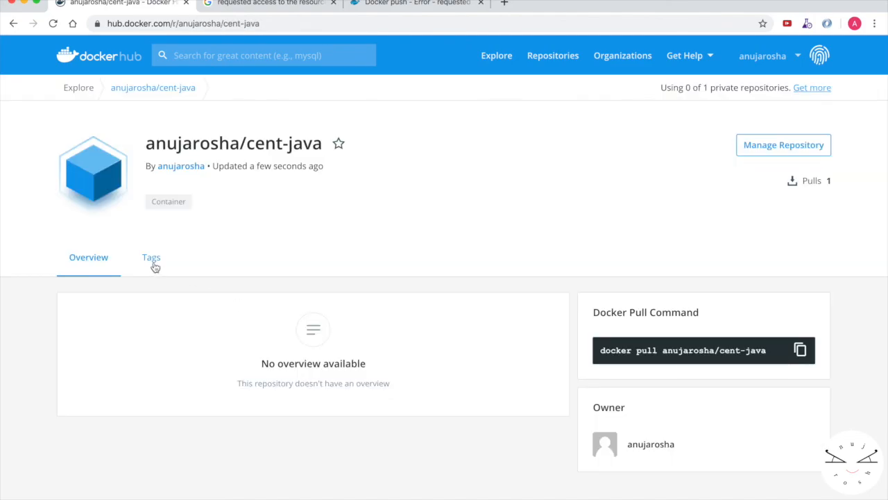
left_click(150, 257)
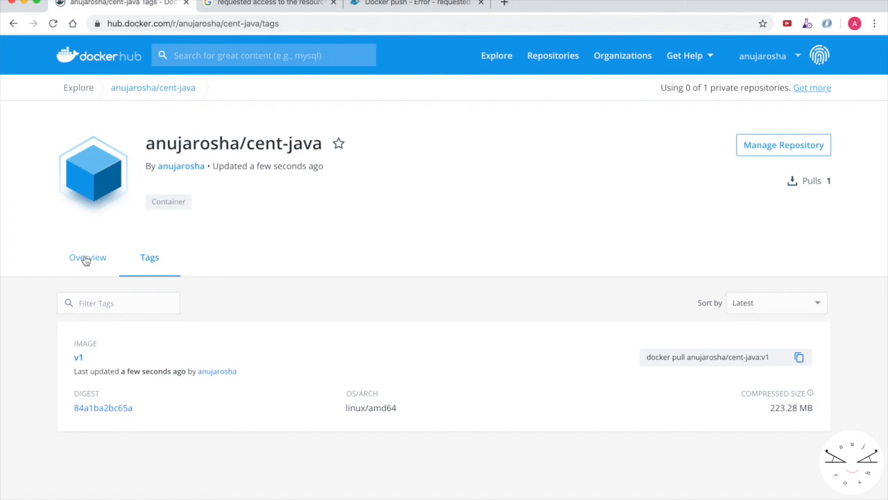
left_click(88, 257)
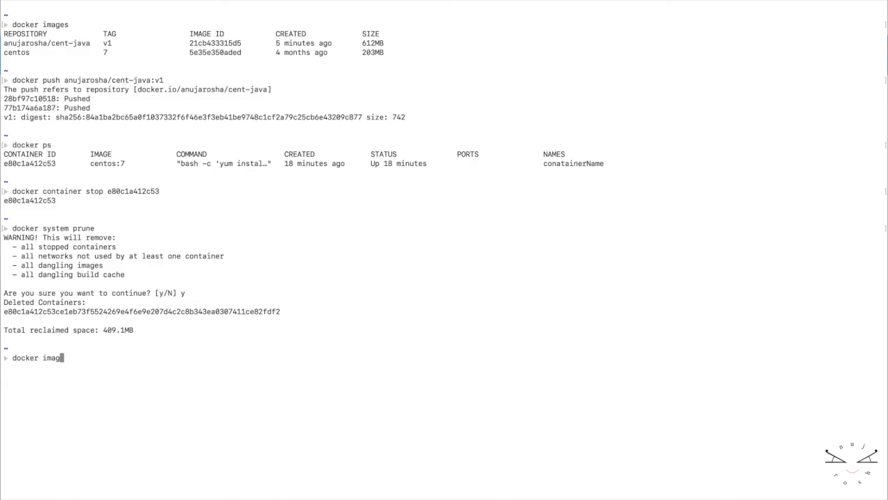
- List all containers with docker ps -a to confirm none remain
type("docker ps -a")
type("docker rmi 21cb433315d5")
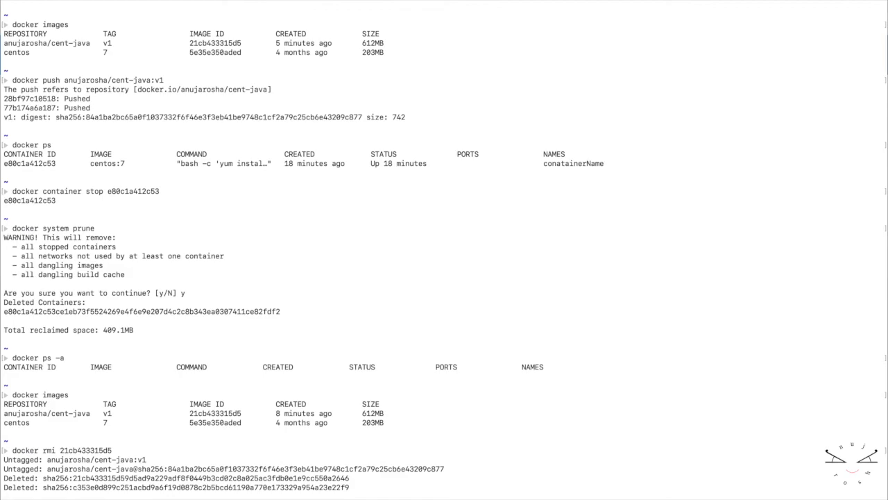
mouse_move(223, 425)
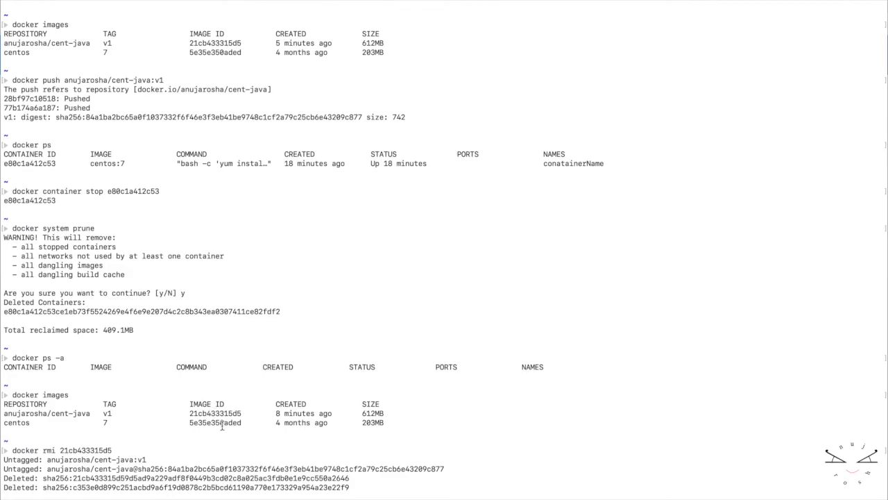
scroll("down", 3)
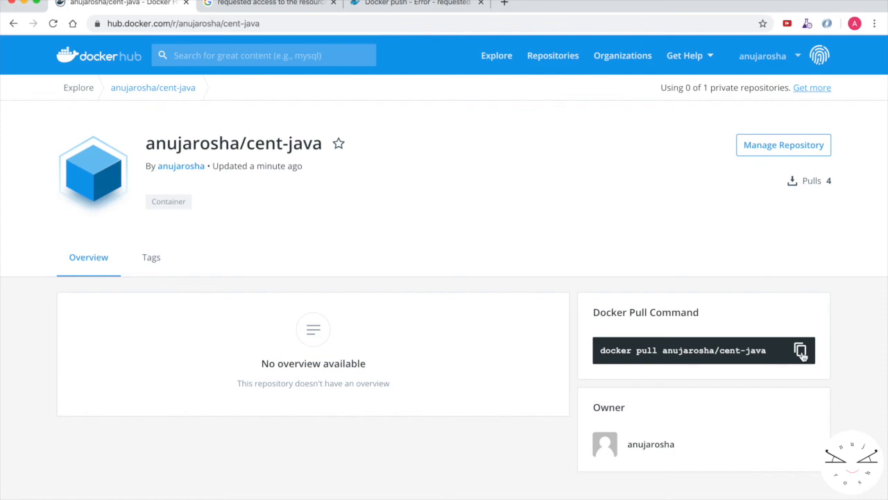
- Copy the Docker Pull Command for anujarosha/cent-java from the Overview page
left_click(801, 350)
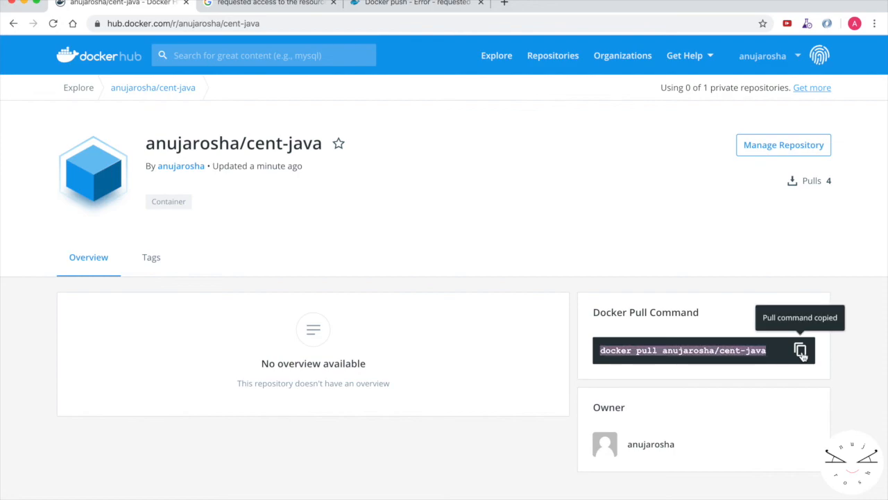
mouse_move(485, 268)
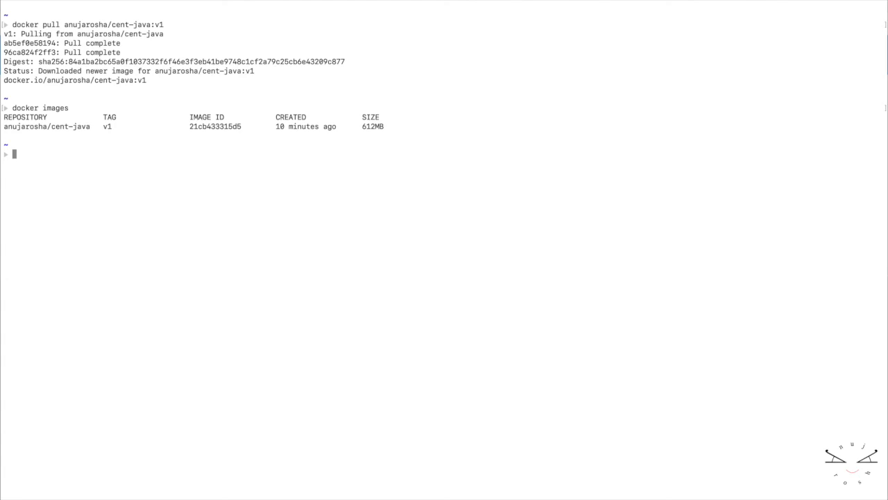
- Create a container named myCentJava from the pulled cent-java image
type("docker")
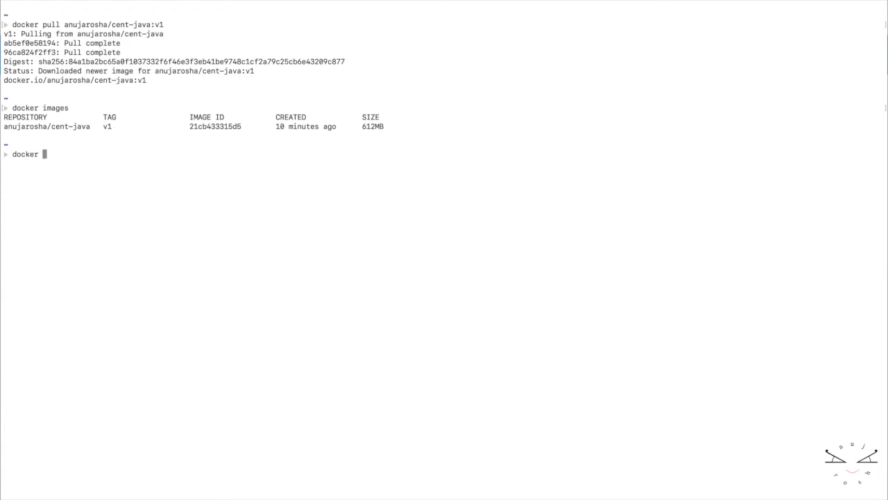
type("create --na")
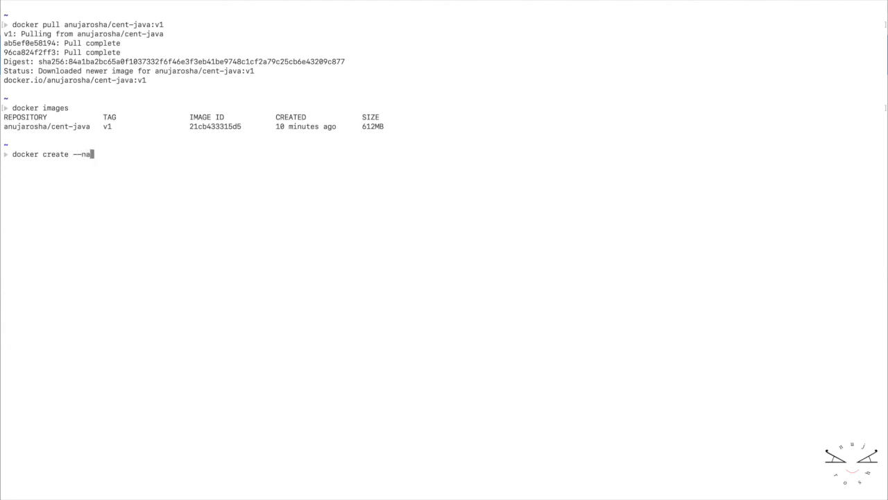
type("me")
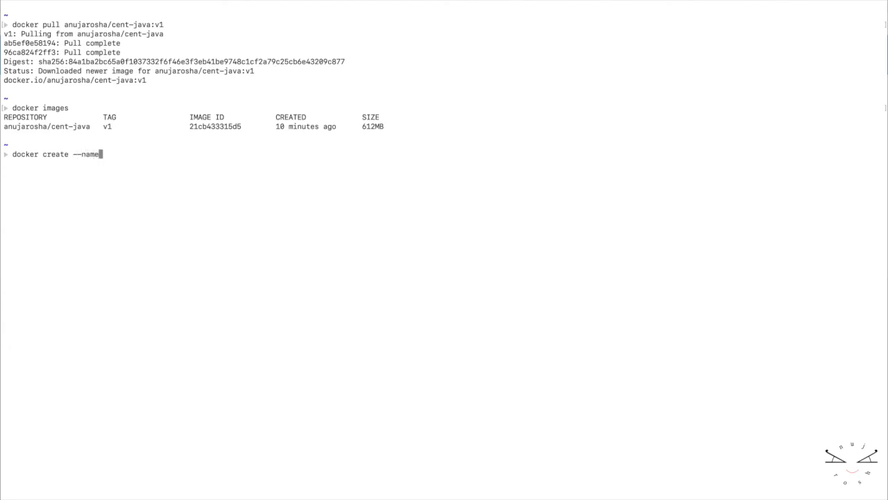
type("myCentJava 21cb433315d5")
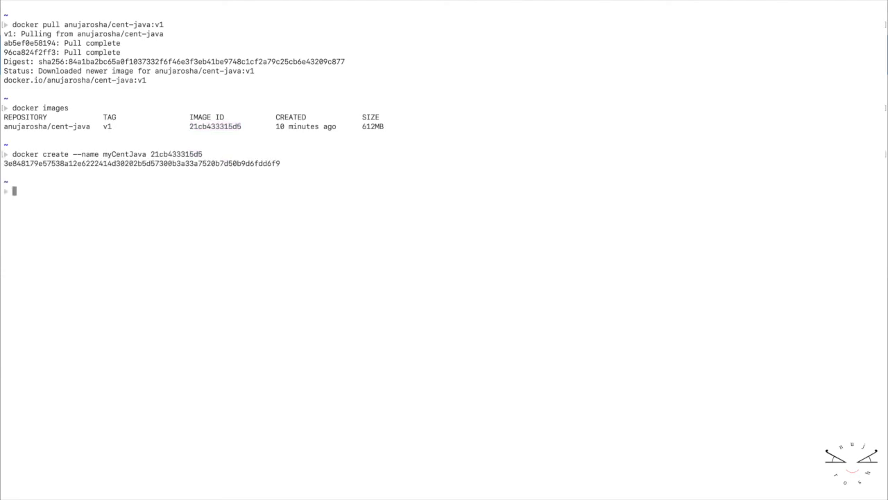
- List all containers with docker ps -a to confirm myCentJava exists
type("docker ps")
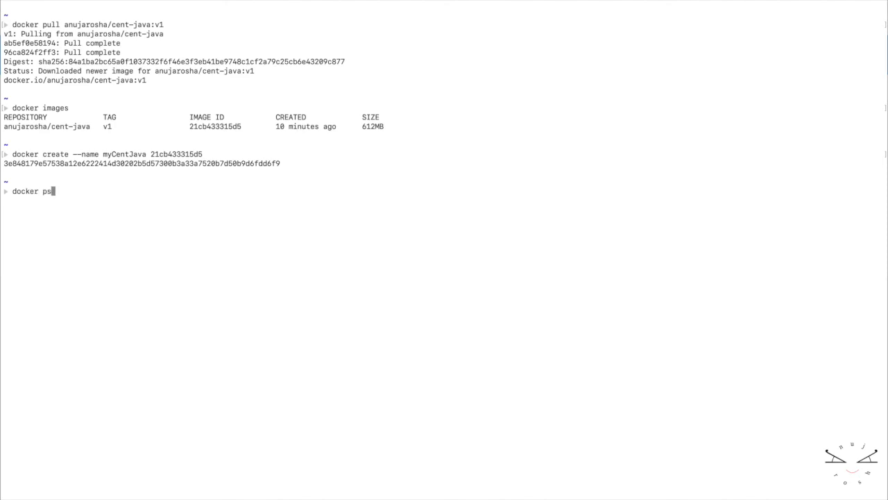
type("-a")
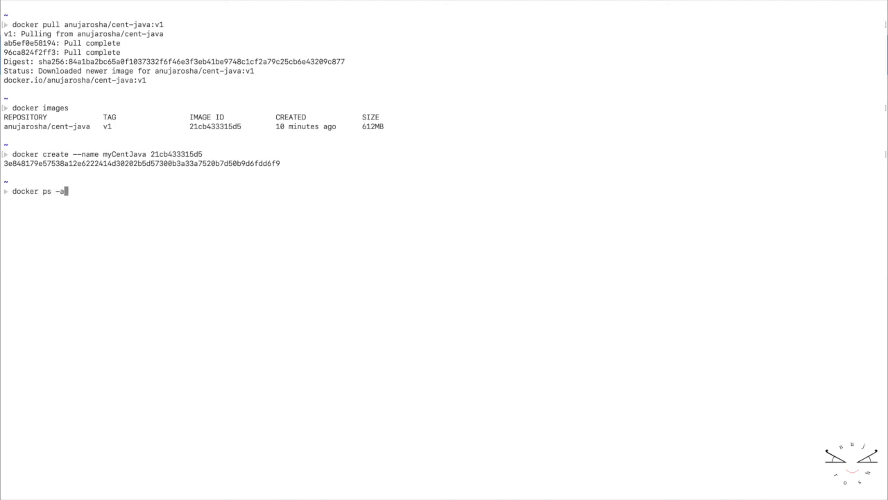